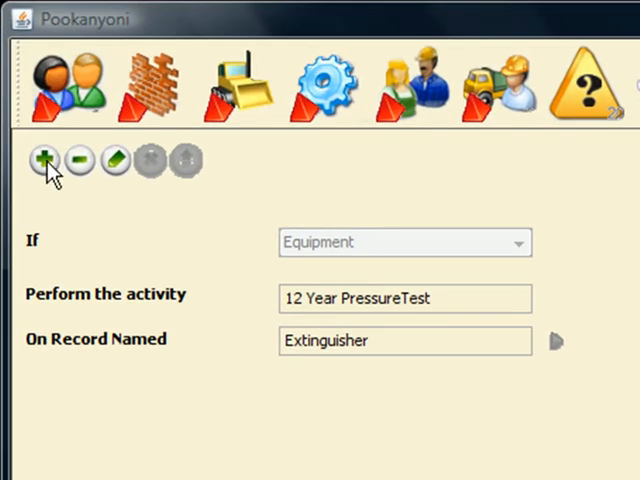
# - Start a new what-if rule on Equipment with the activity 'Lift Monthly Inspection'
pyautogui.click(44, 160)
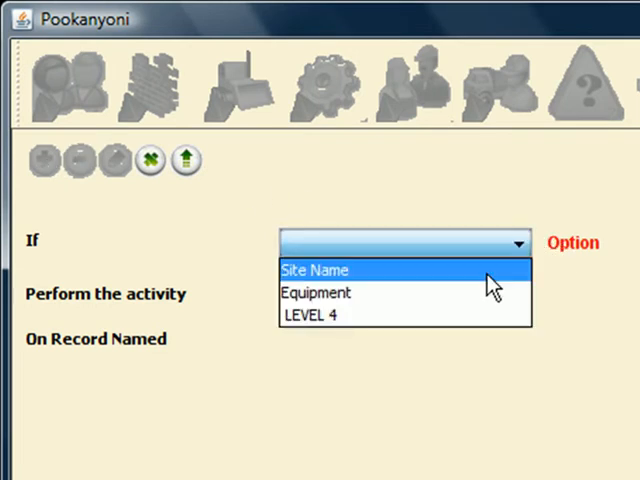
pyautogui.click(316, 292)
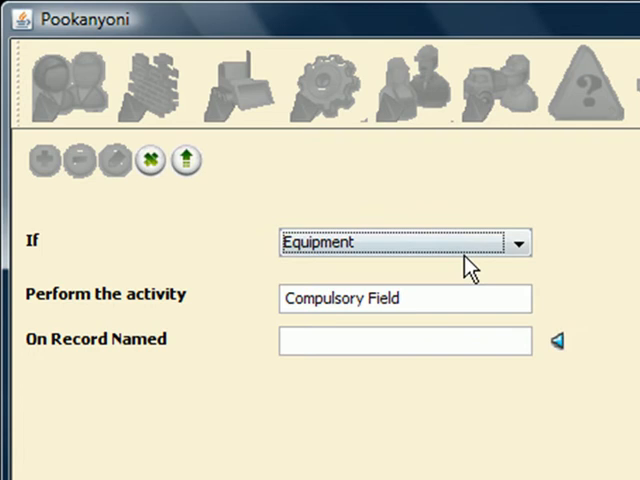
pyautogui.doubleClick(340, 300)
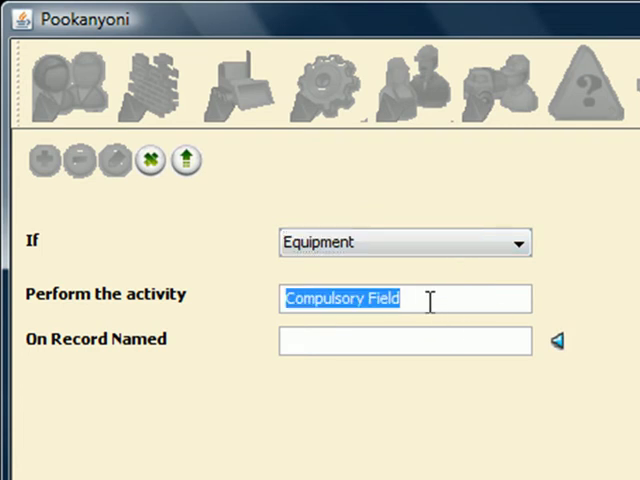
pyautogui.write('L')
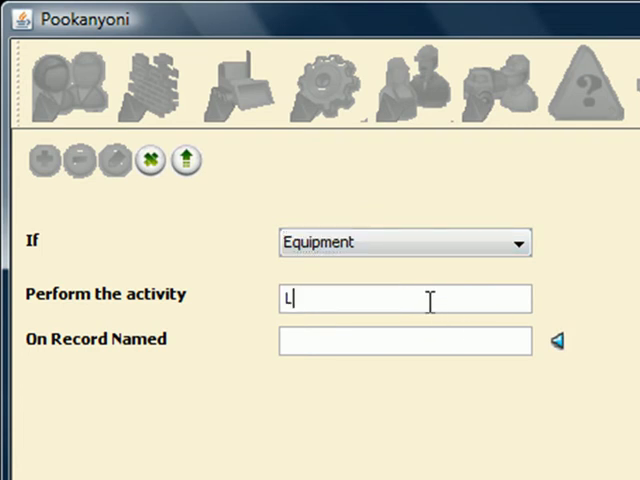
pyautogui.write('ift M')
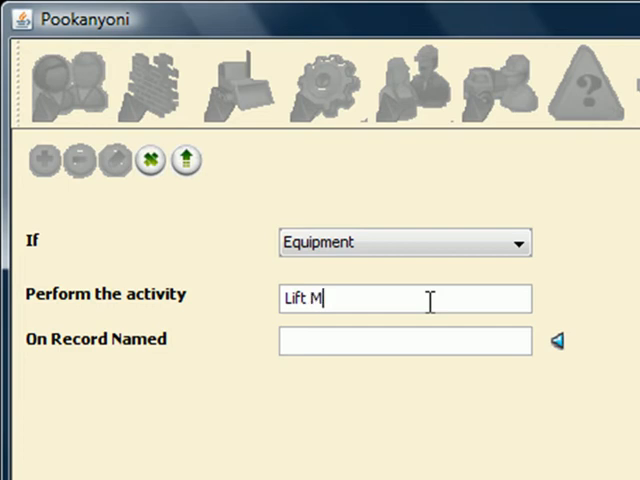
pyautogui.write('onthly Inspection')
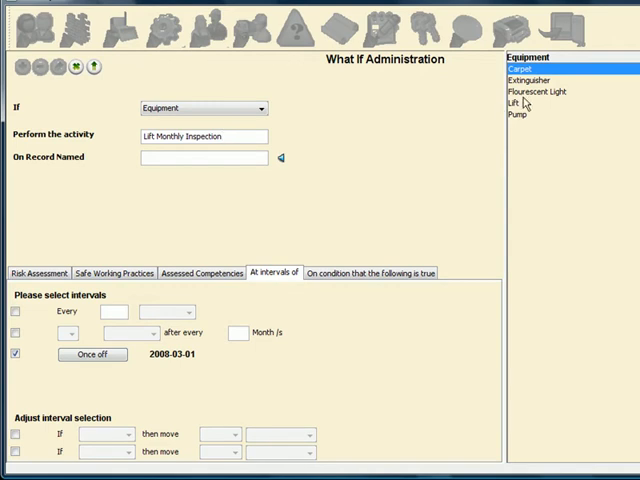
# - Review the rule's Risk Assessment and Safe Working Practices sections, both still empty
pyautogui.click(520, 102)
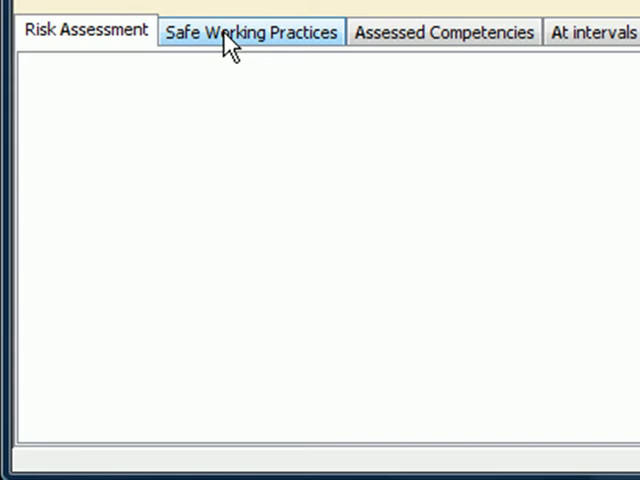
pyautogui.click(250, 32)
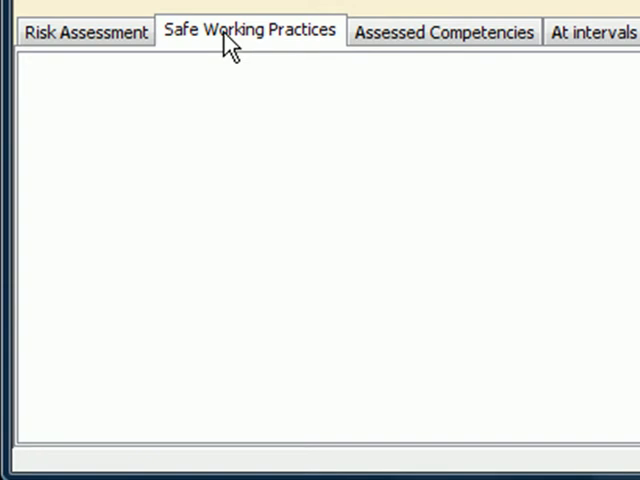
pyautogui.moveTo(248, 52)
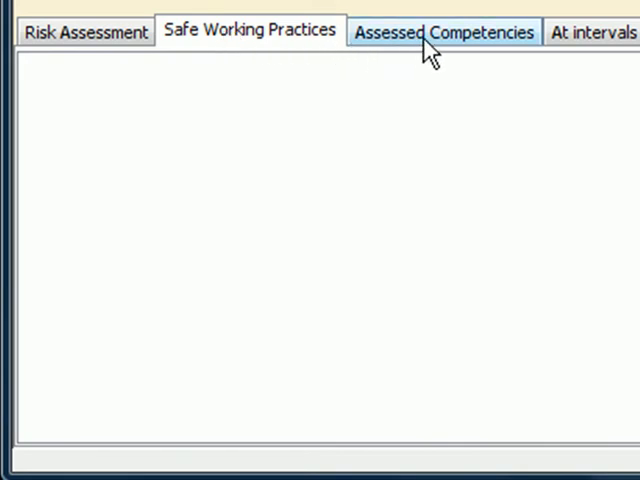
# - Add Lift Serviceman as the assessed competency and set On Record Named to Lift
pyautogui.click(444, 32)
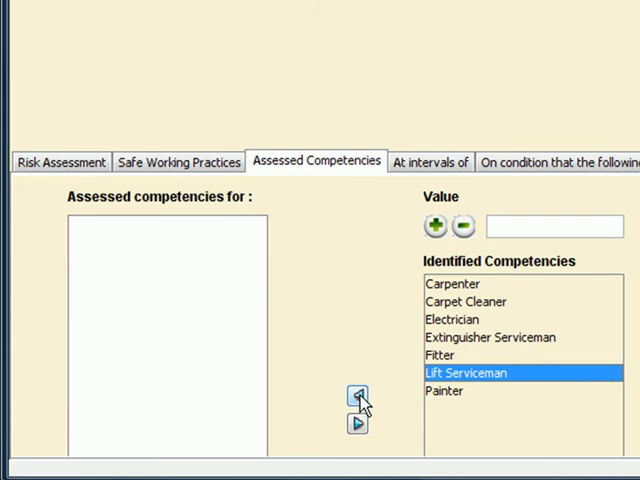
pyautogui.click(356, 394)
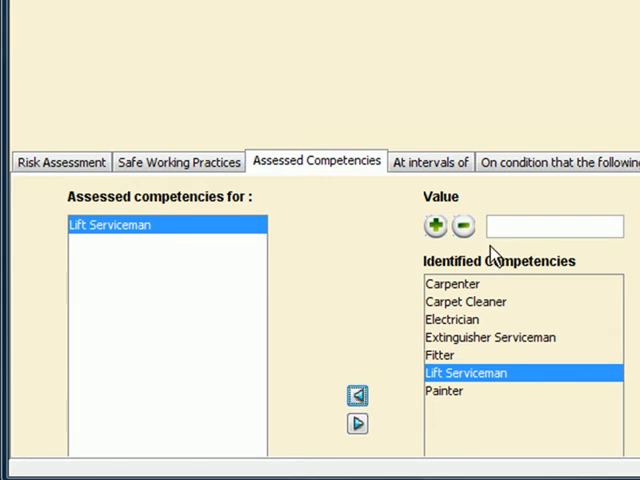
pyautogui.click(554, 226)
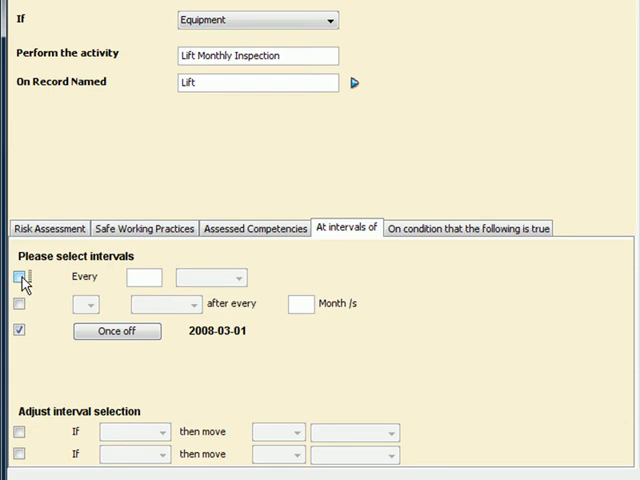
# - Recur every 1 month, moving 1 after when the date falls on Sunday
pyautogui.click(20, 276)
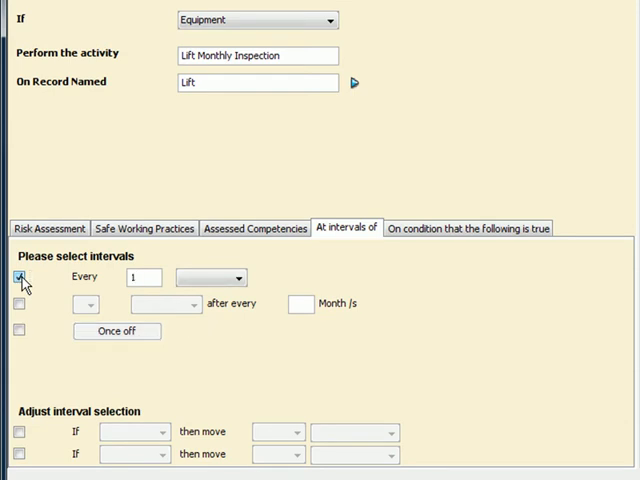
pyautogui.click(204, 276)
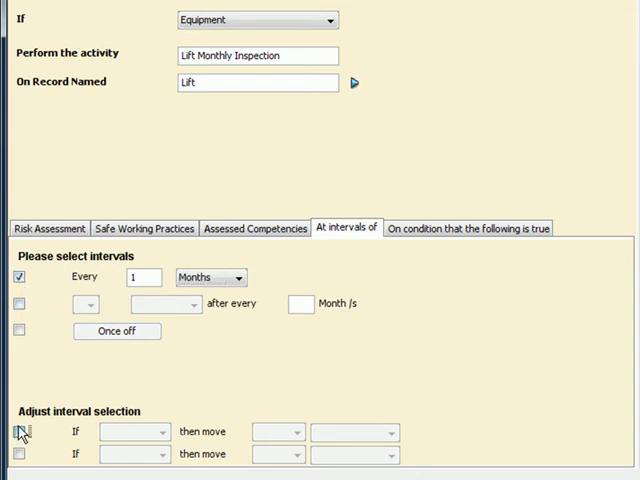
pyautogui.click(18, 432)
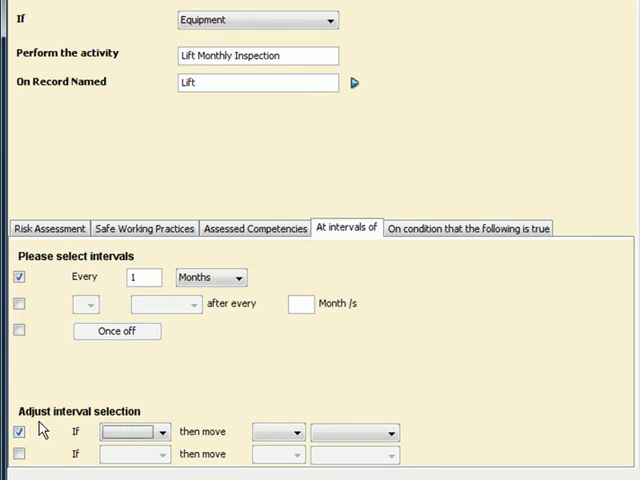
pyautogui.click(136, 432)
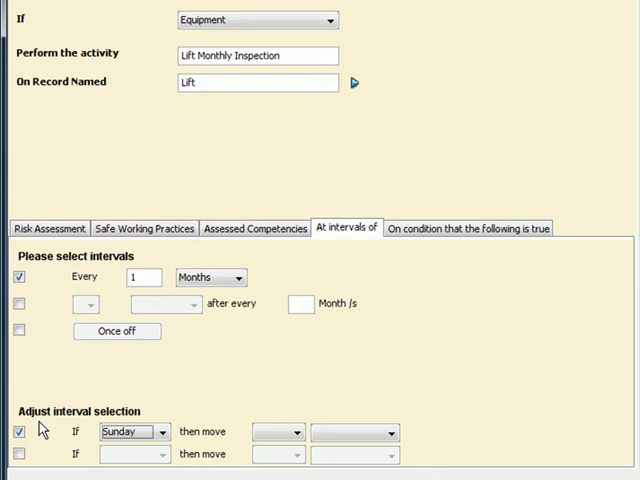
pyautogui.click(292, 432)
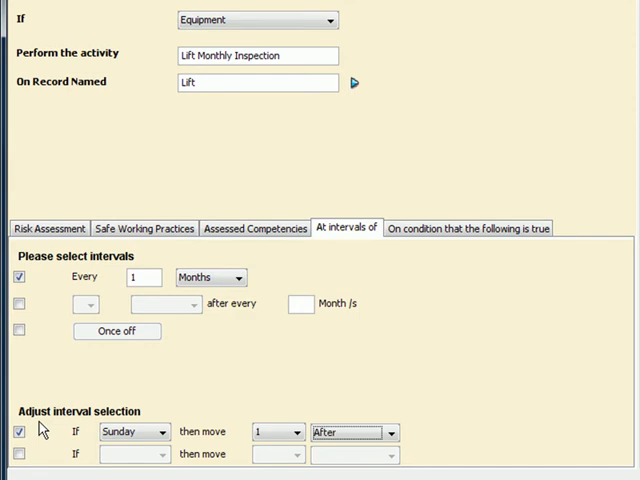
pyautogui.moveTo(38, 436)
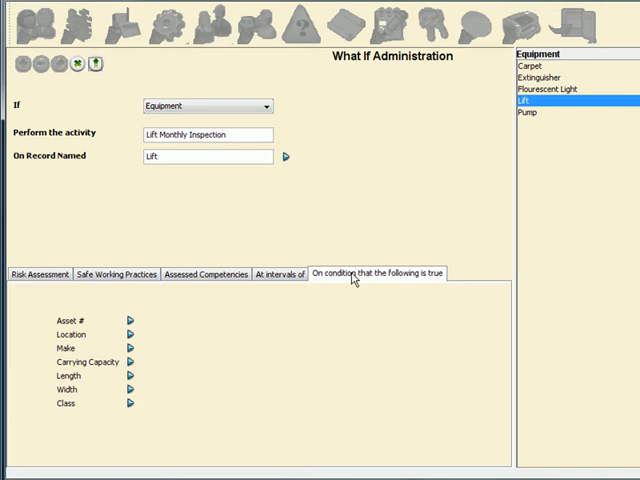
pyautogui.moveTo(96, 92)
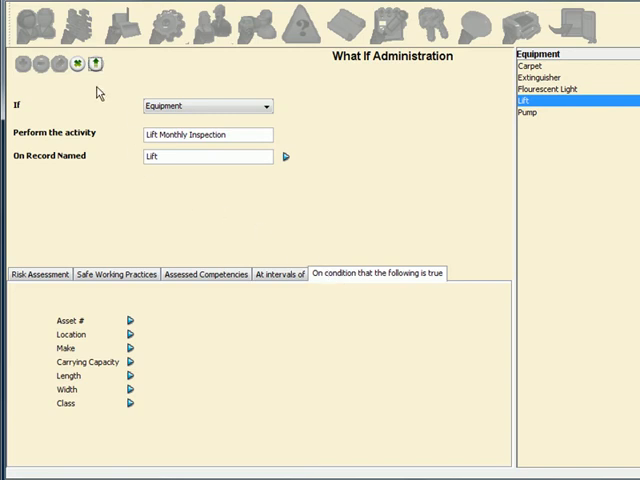
pyautogui.moveTo(98, 64)
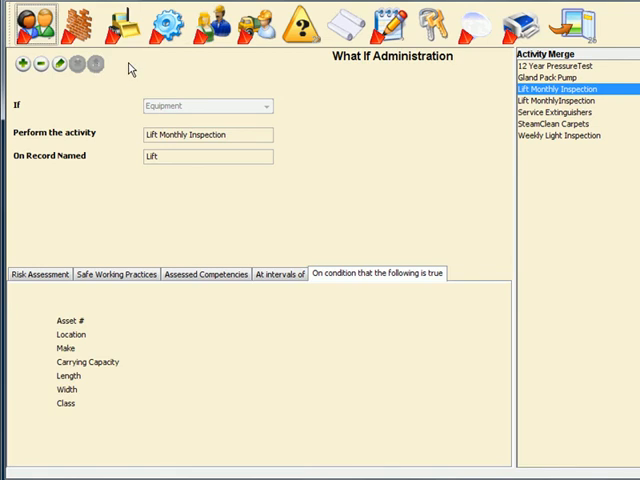
pyautogui.moveTo(24, 64)
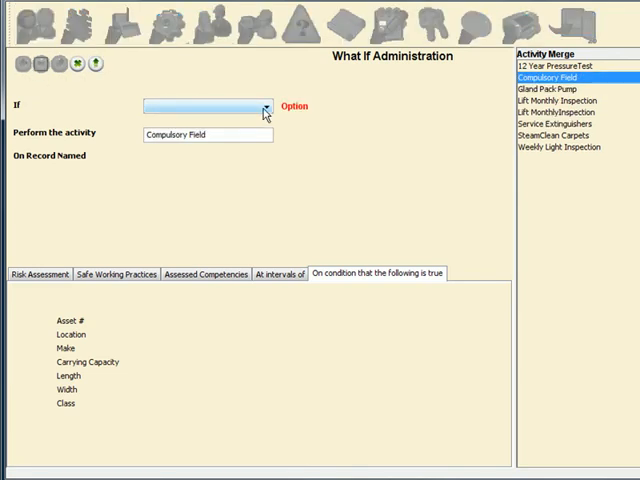
# - Start an Equipment rule with the activity '10 Year Pressure Test'
pyautogui.click(268, 106)
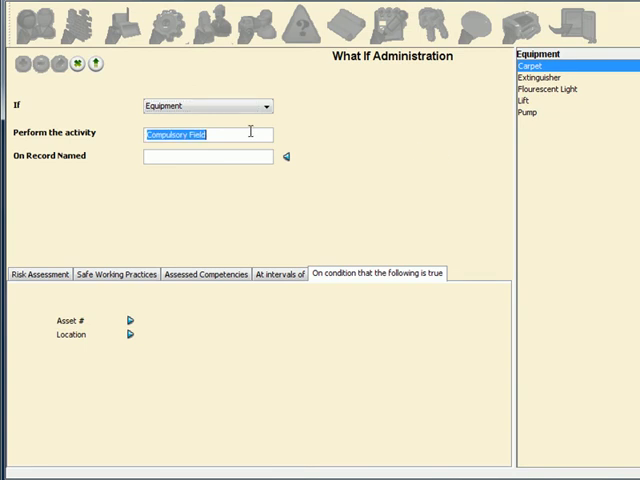
pyautogui.write('10 Y')
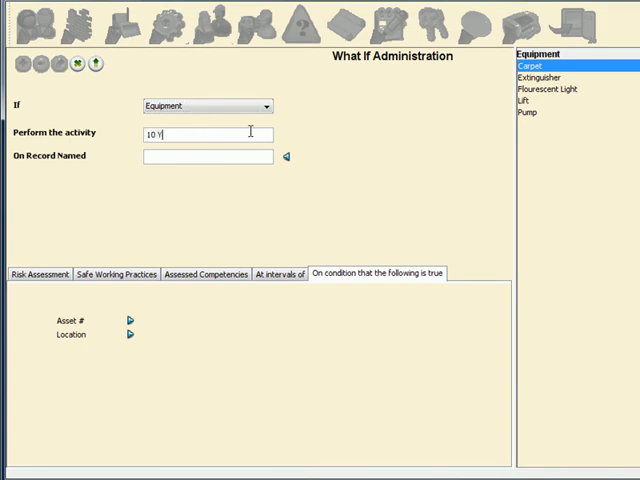
pyautogui.write('ear')
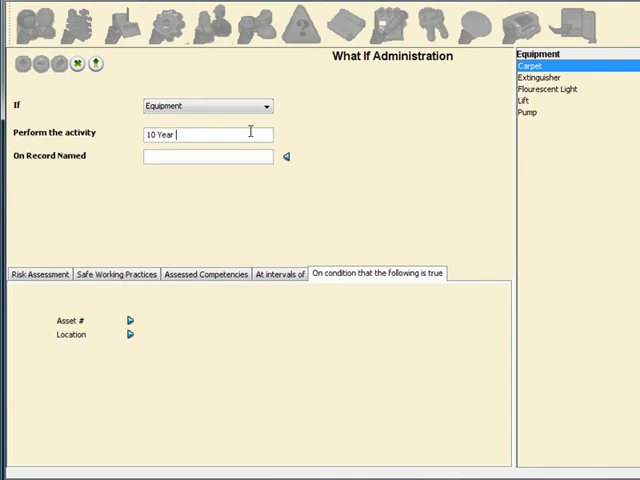
pyautogui.write('Pressure Test')
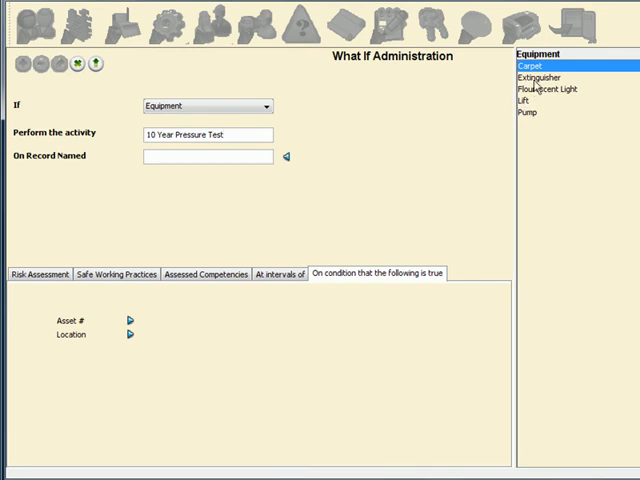
# - Target Extinguisher records with Carbon Dioxide medium and save the rule
pyautogui.click(540, 80)
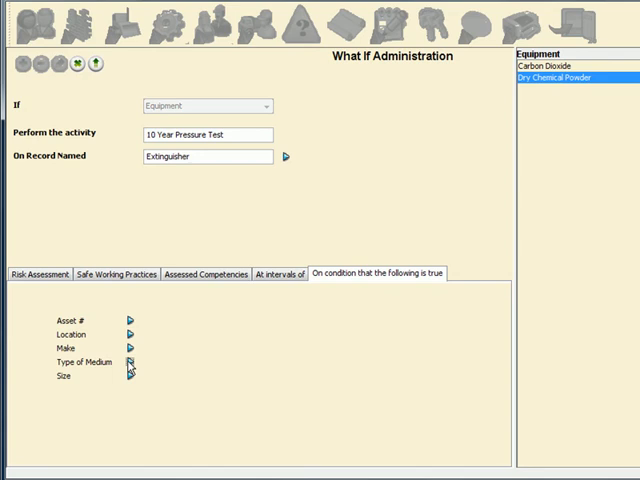
pyautogui.click(550, 64)
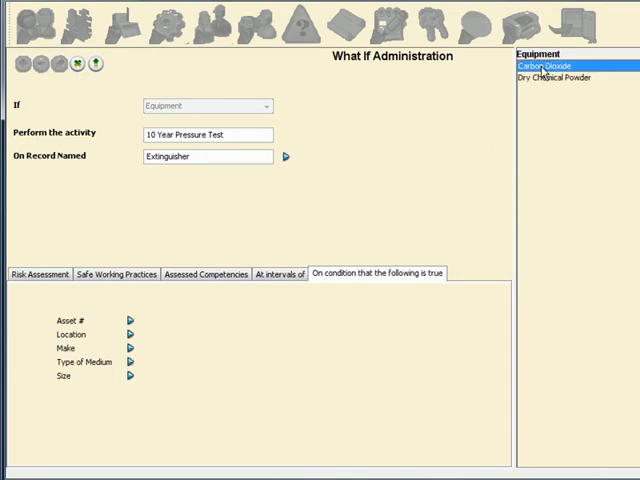
pyautogui.click(132, 360)
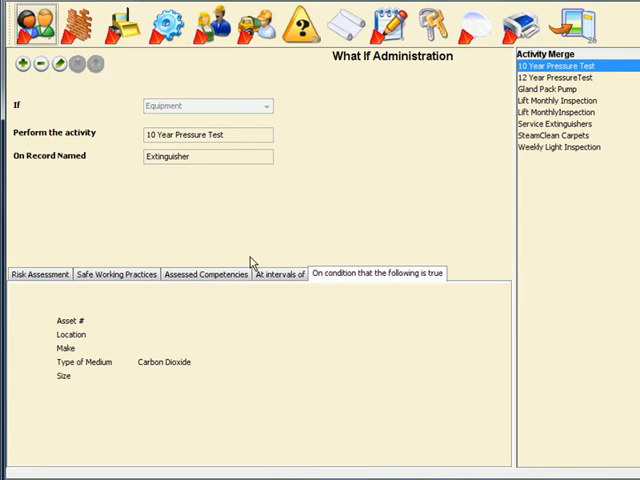
# - Set the pressure test to repeat every 10 with its time unit chosen
pyautogui.click(284, 274)
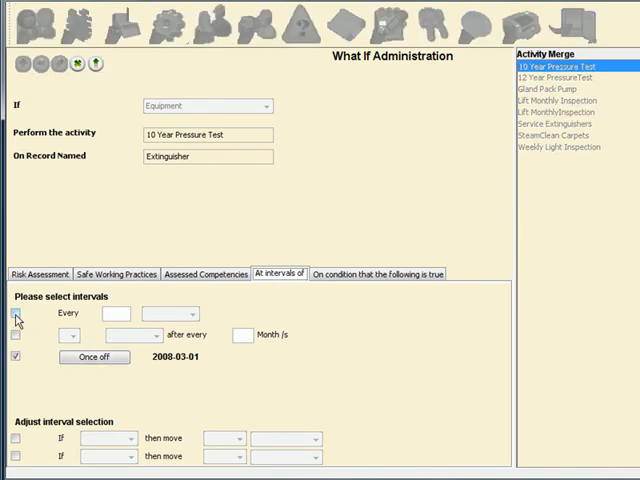
pyautogui.click(16, 312)
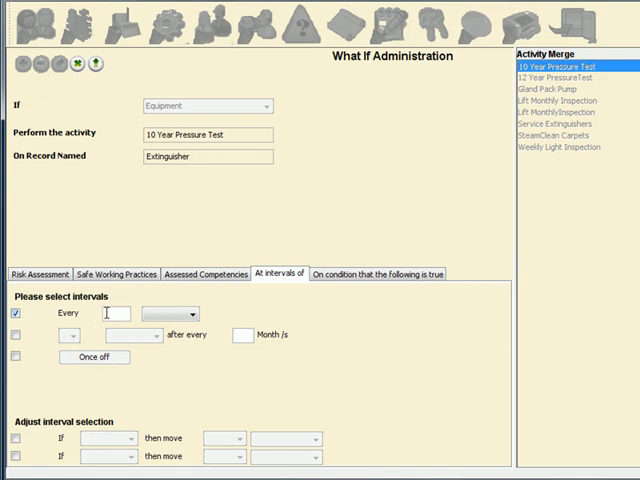
pyautogui.write('10')
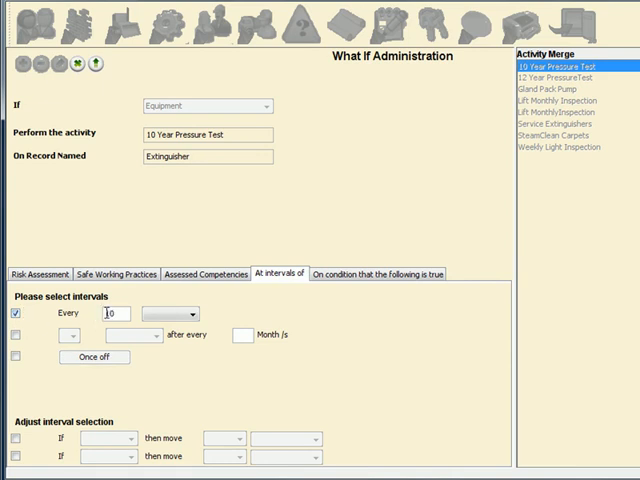
pyautogui.click(164, 314)
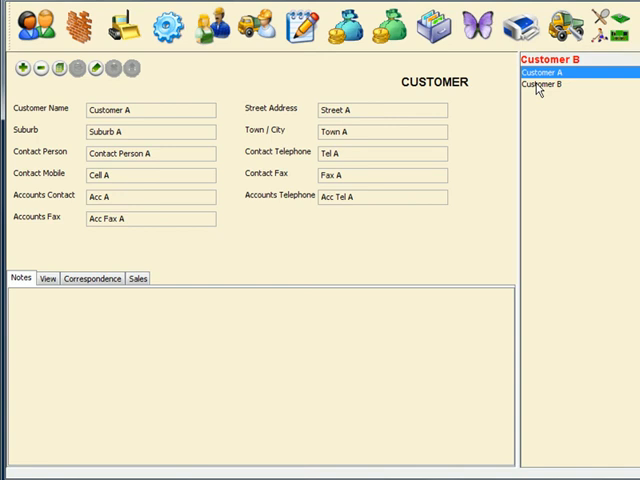
# - Go to Customer B's Site 4 equipment records
pyautogui.click(544, 84)
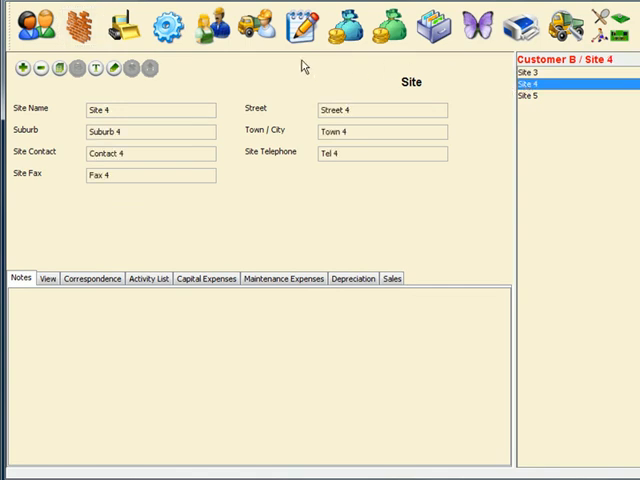
pyautogui.click(124, 24)
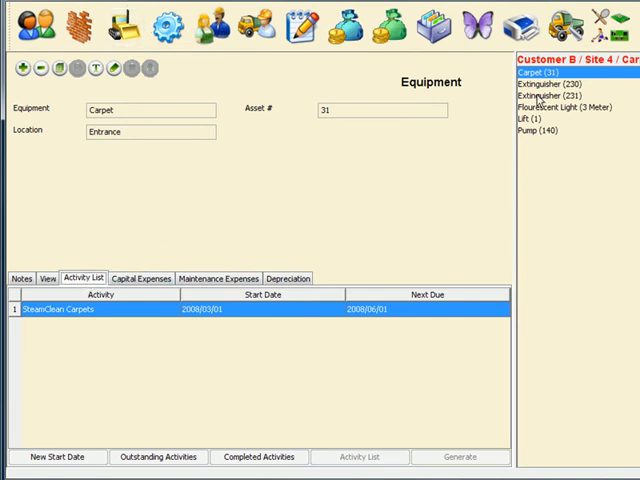
# - Review activity lists for the extinguishers, fluorescent light, lift and pump
pyautogui.click(556, 84)
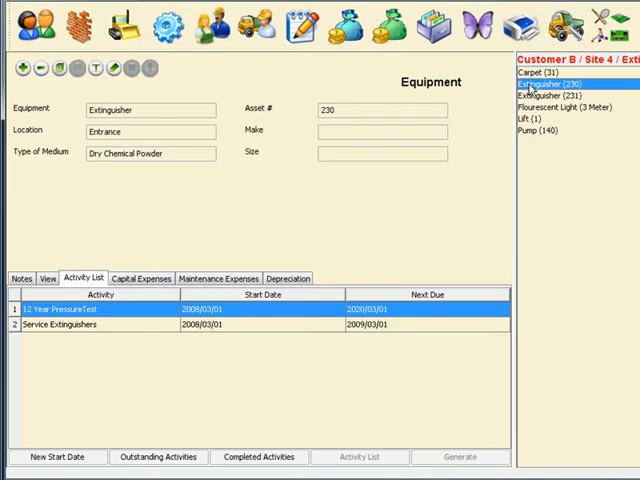
pyautogui.click(560, 96)
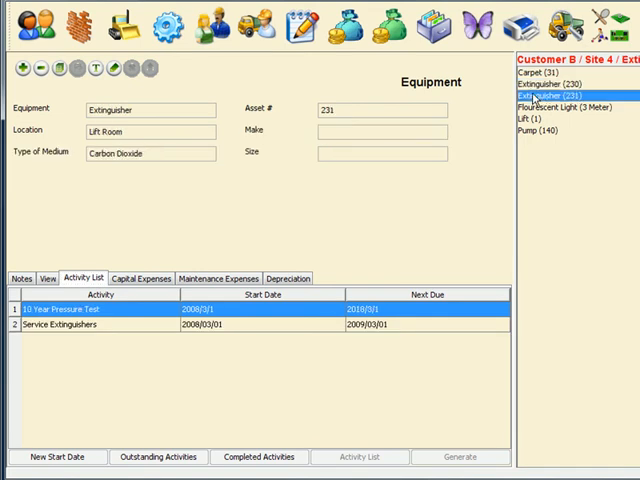
pyautogui.click(570, 108)
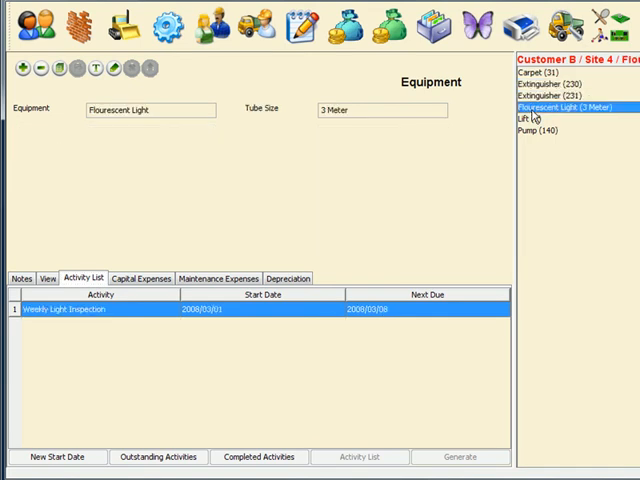
pyautogui.click(524, 120)
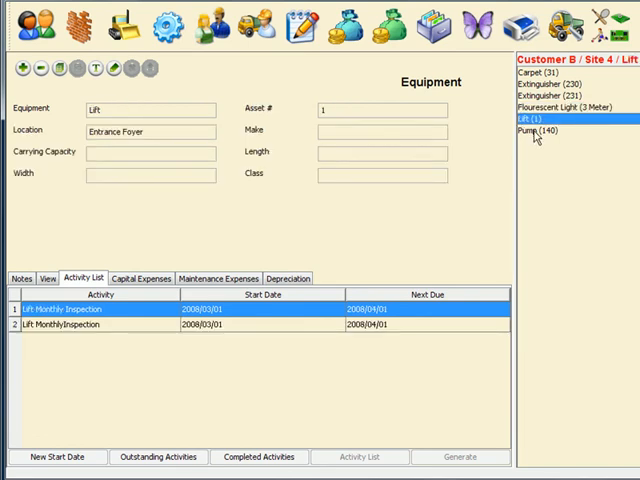
pyautogui.click(548, 128)
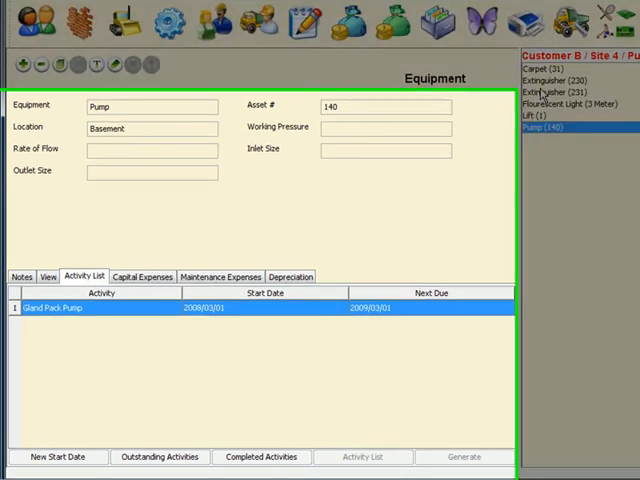